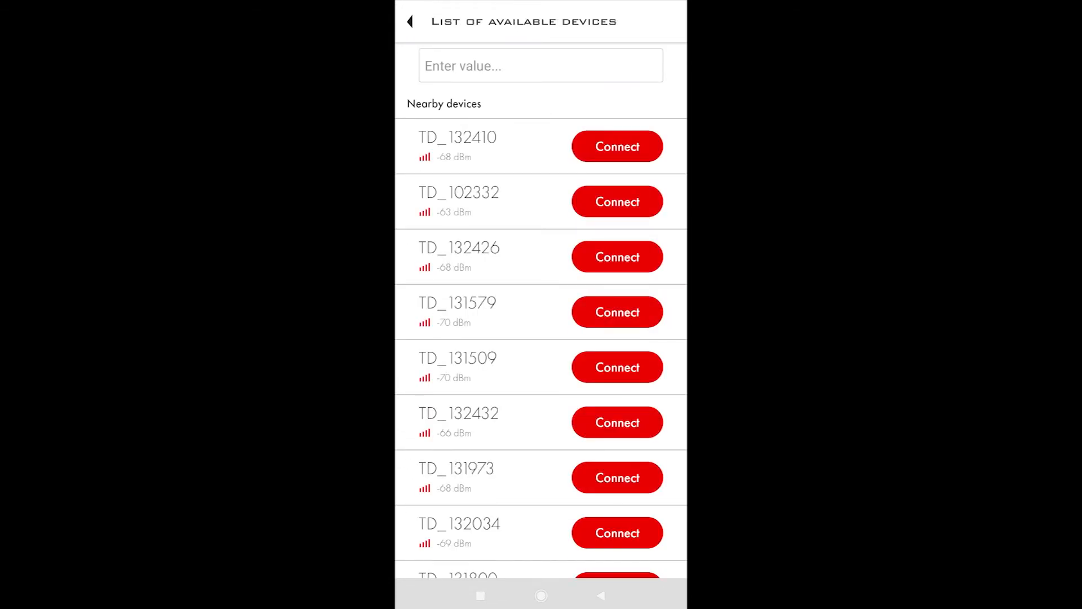
Connect to nearby sensor 102332 and dismiss its password-protection notice.
{"action": "left_click", "coordinate": [617, 311]}
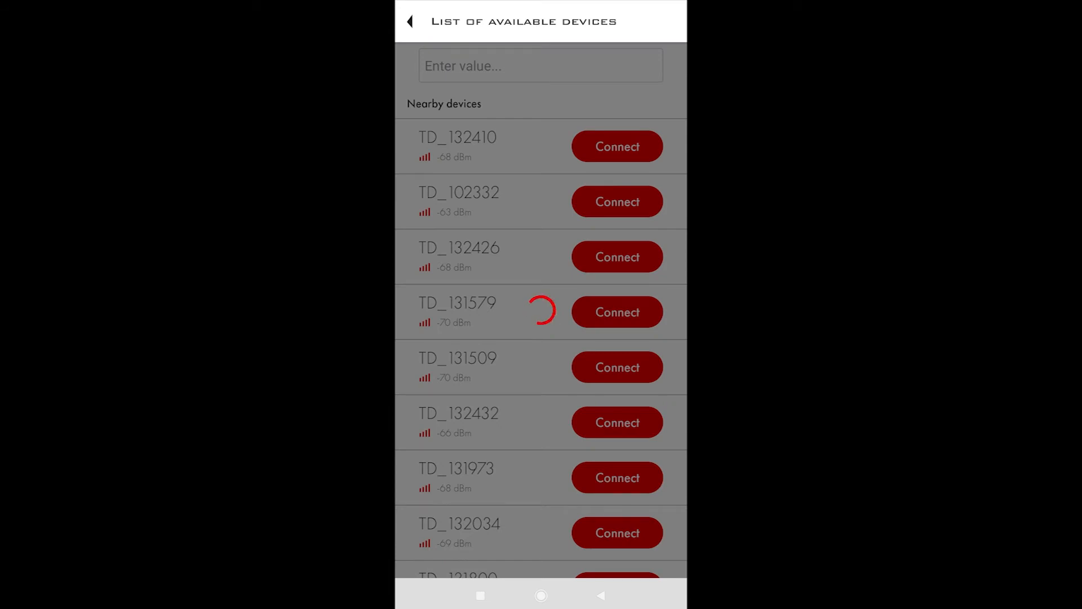
{"action": "left_click", "coordinate": [616, 201]}
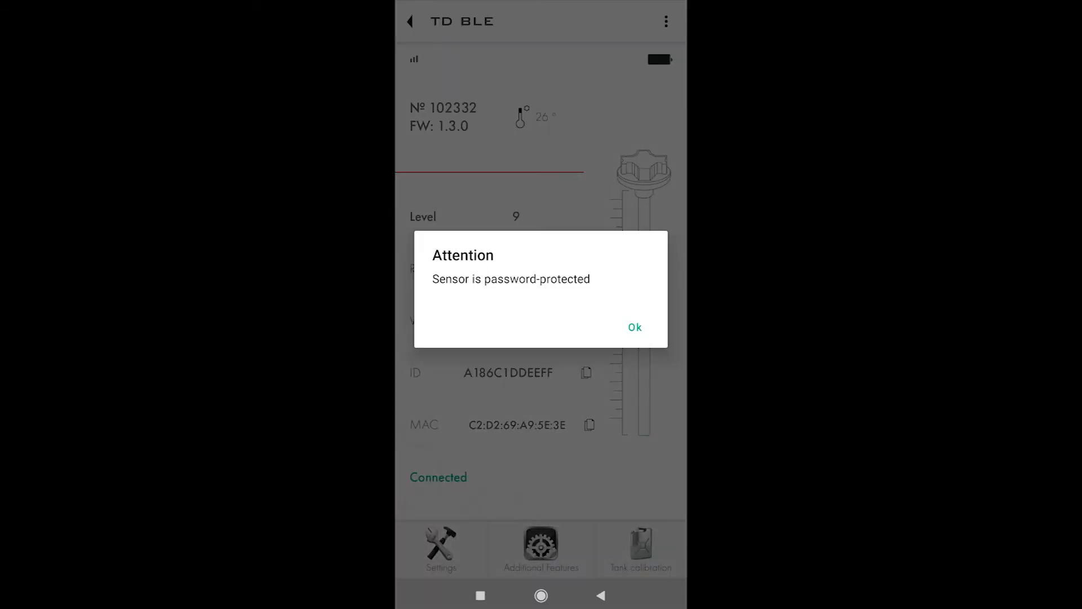
{"action": "left_click", "coordinate": [632, 327]}
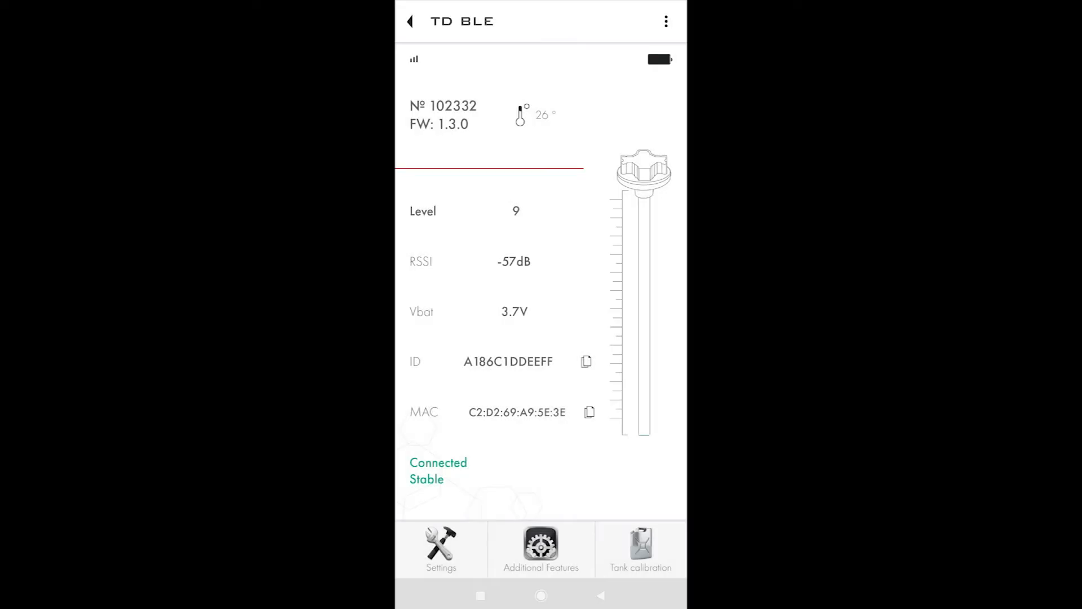
Unlock the sensor's Black box from the three-dot menu by entering its password.
{"action": "left_click", "coordinate": [666, 21]}
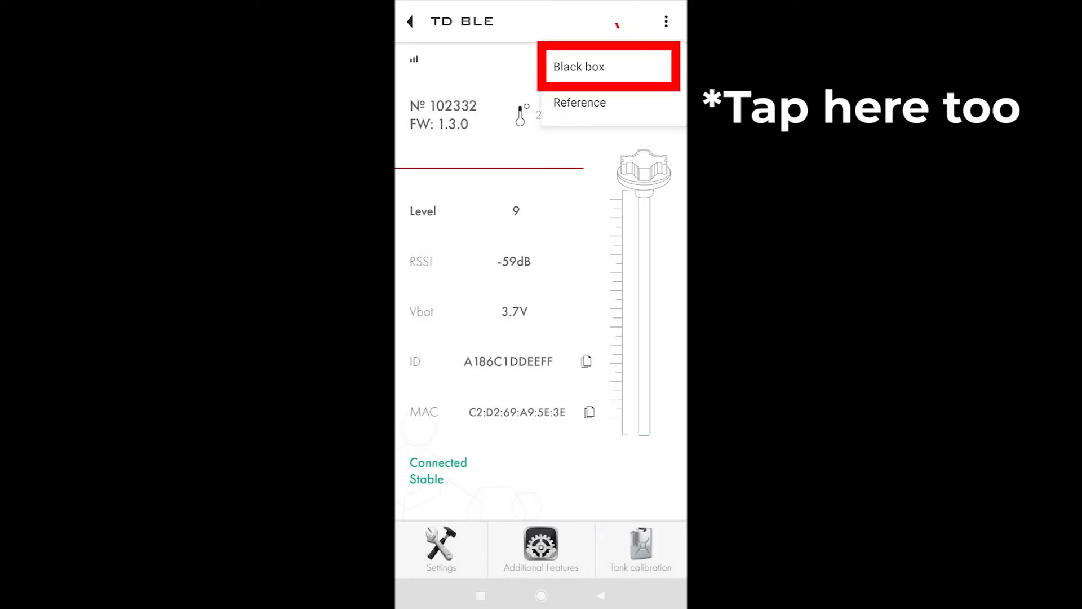
{"action": "left_click", "coordinate": [578, 67]}
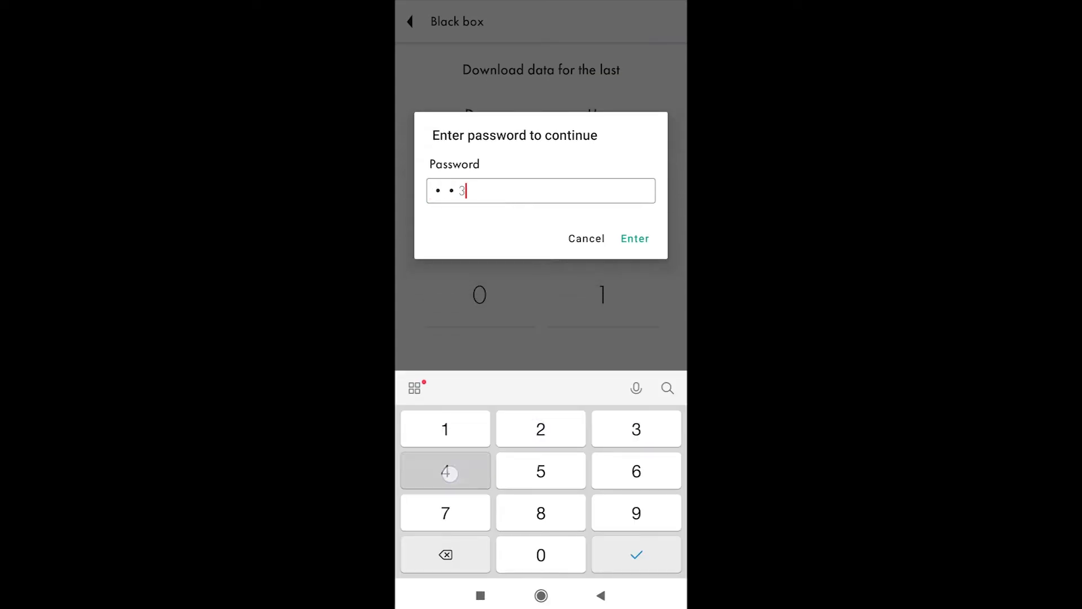
{"action": "left_click", "coordinate": [445, 472]}
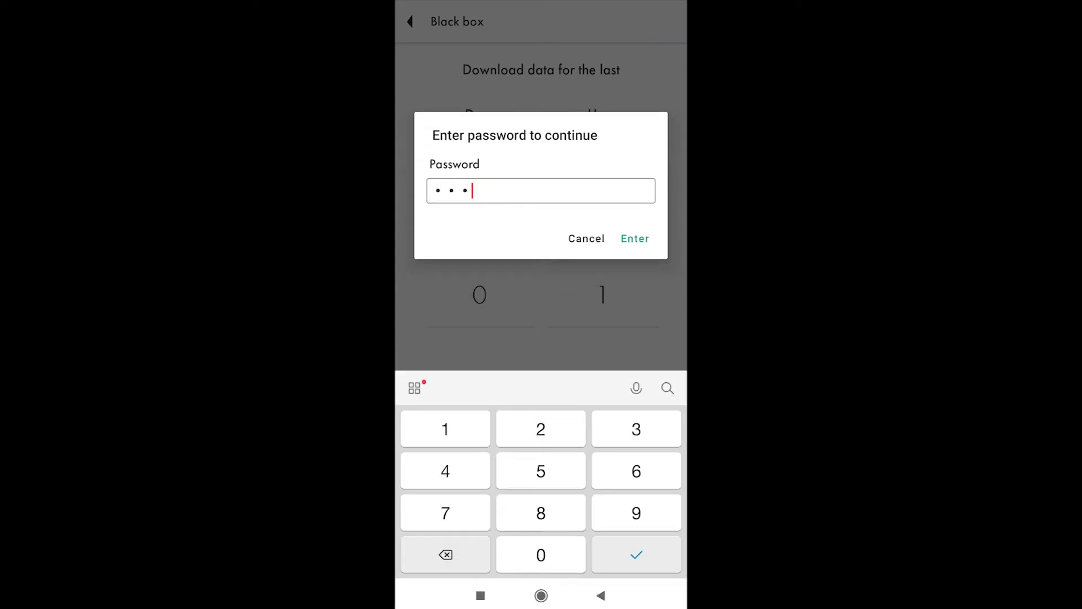
{"action": "left_click", "coordinate": [634, 238]}
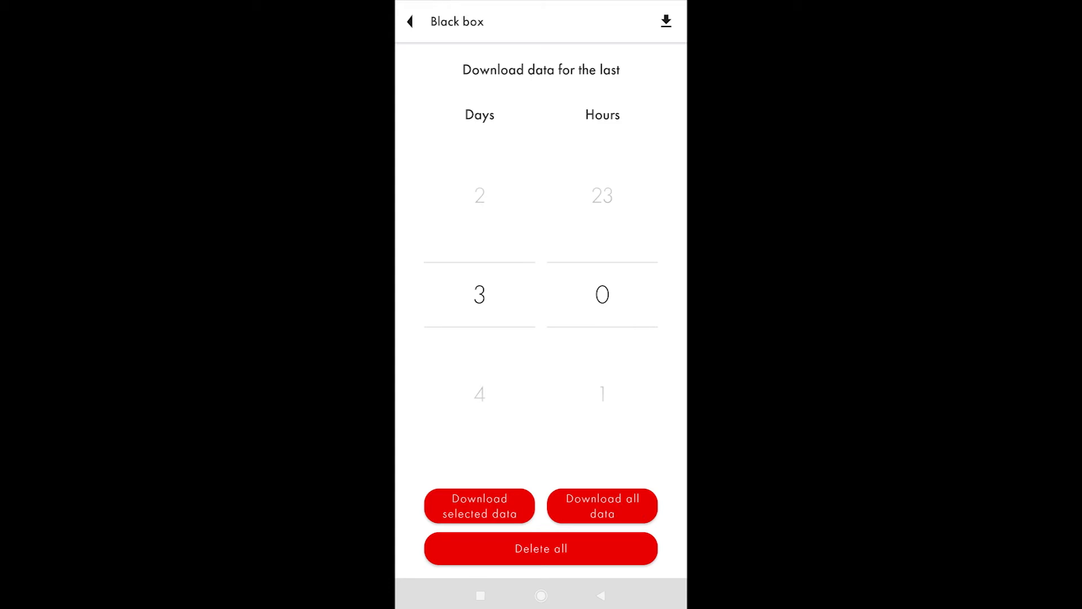
Download black box data for the selected 3 days 0 hours period to 100%.
{"action": "left_click", "coordinate": [479, 506]}
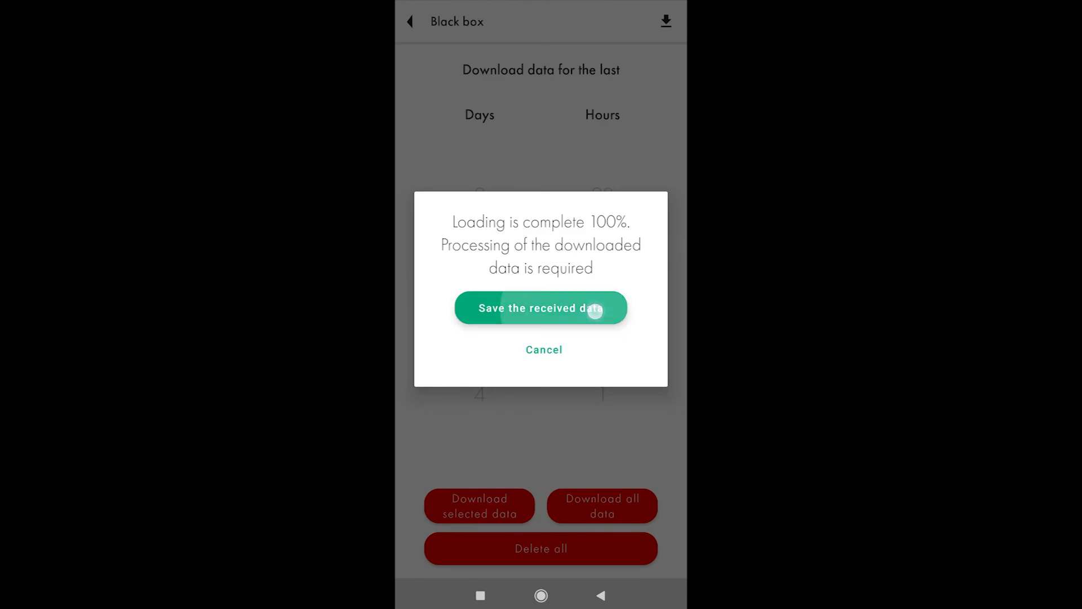
Choose to save the received black box data, bringing up the phone's Download folder.
{"action": "left_click", "coordinate": [540, 307]}
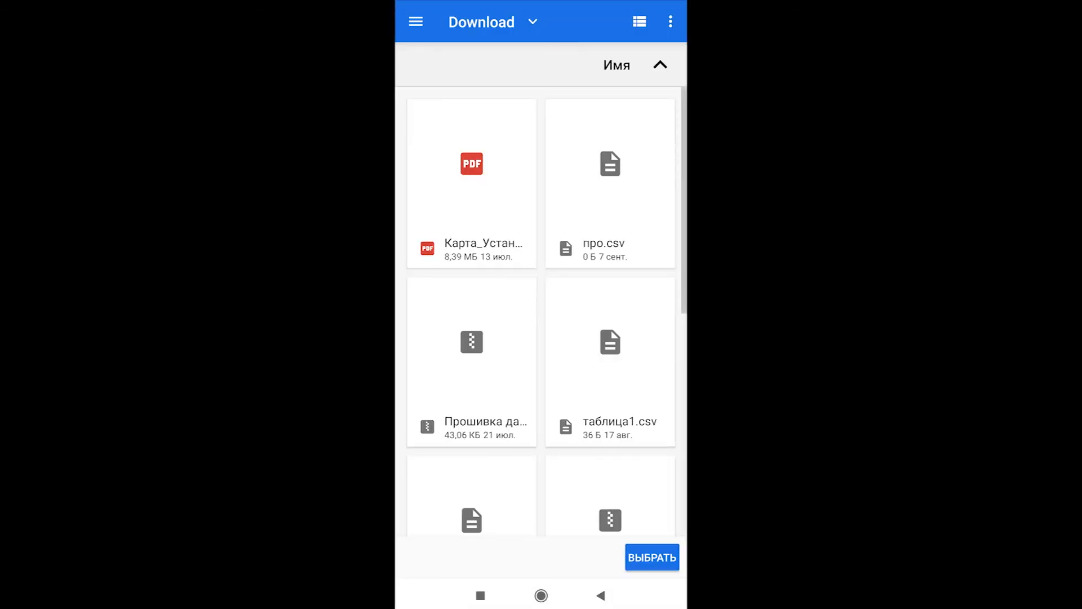
Save the data into the Download folder and complete the black box session for sensor 102332.
{"action": "left_click", "coordinate": [493, 21]}
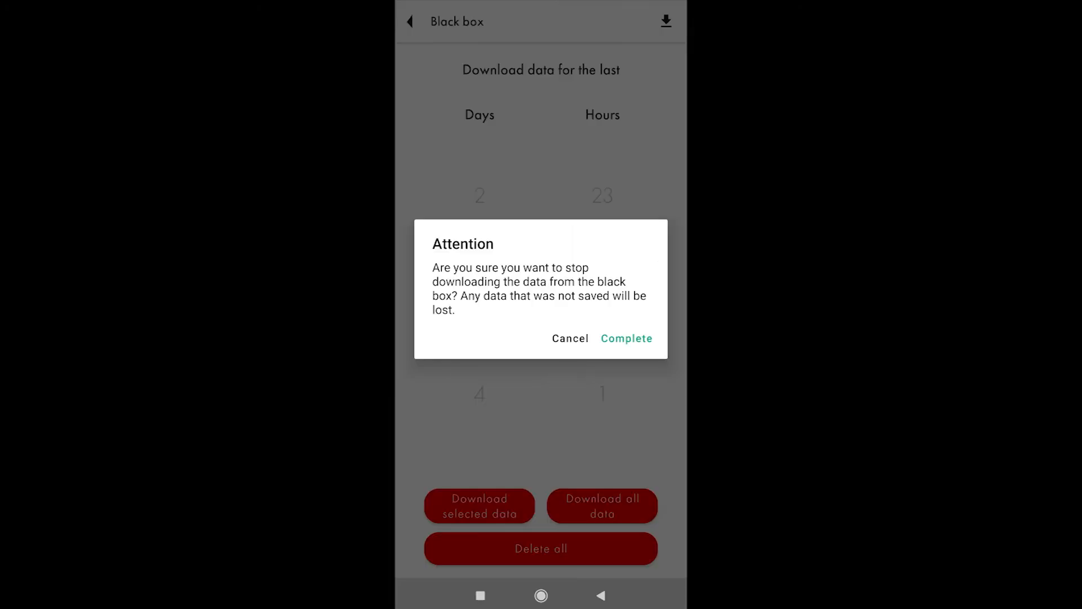
{"action": "left_click", "coordinate": [625, 338]}
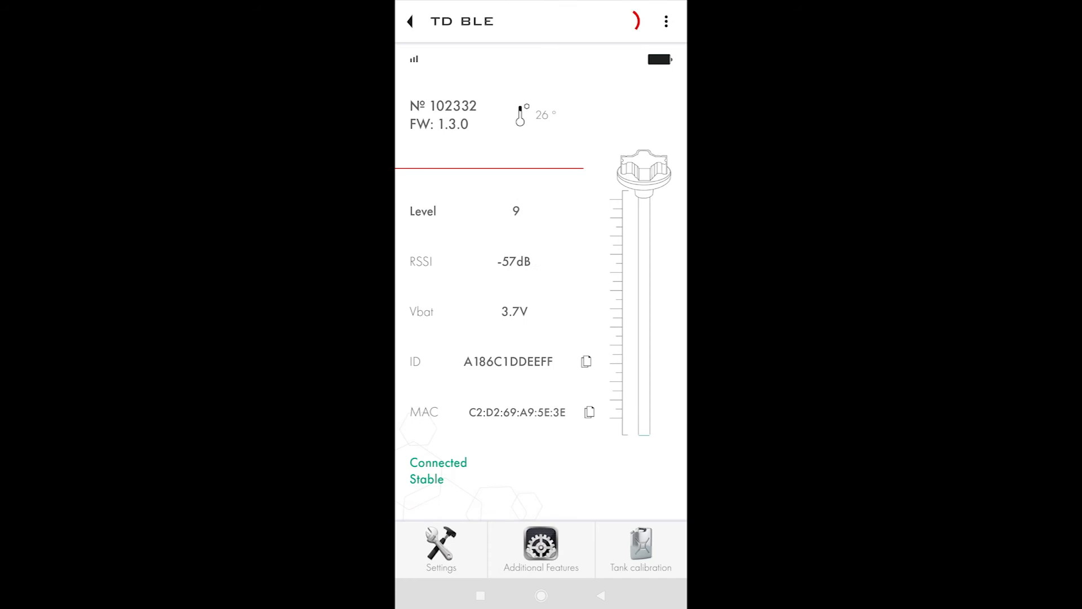